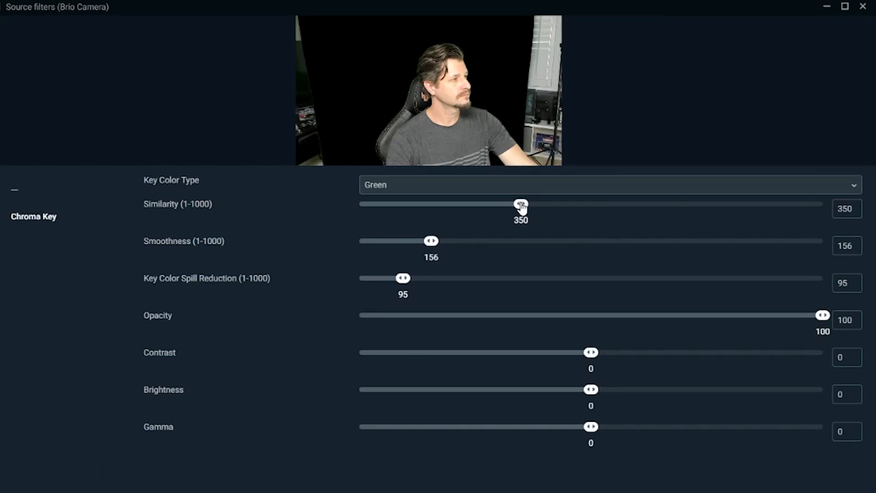
Lower Chroma Key similarity below 350 so the green backdrop shows, then raise it to remove the green again
left_click_drag(520, 204, 477, 203)
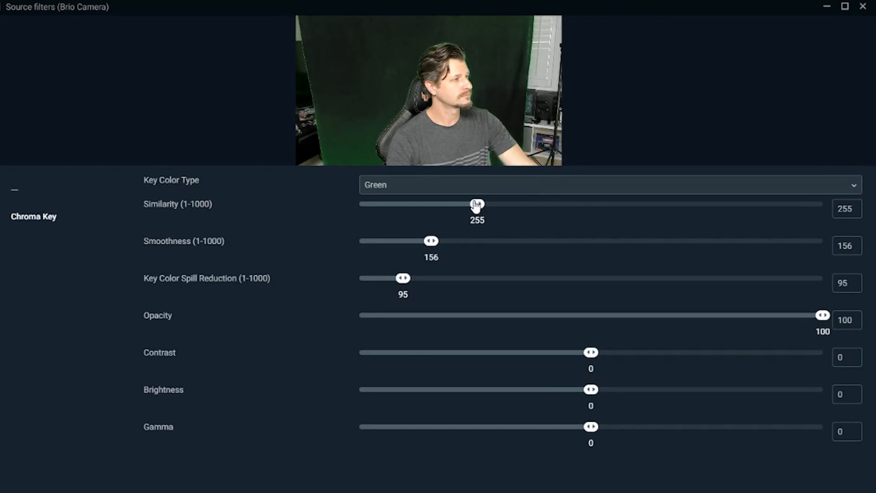
left_click_drag(477, 203, 407, 204)
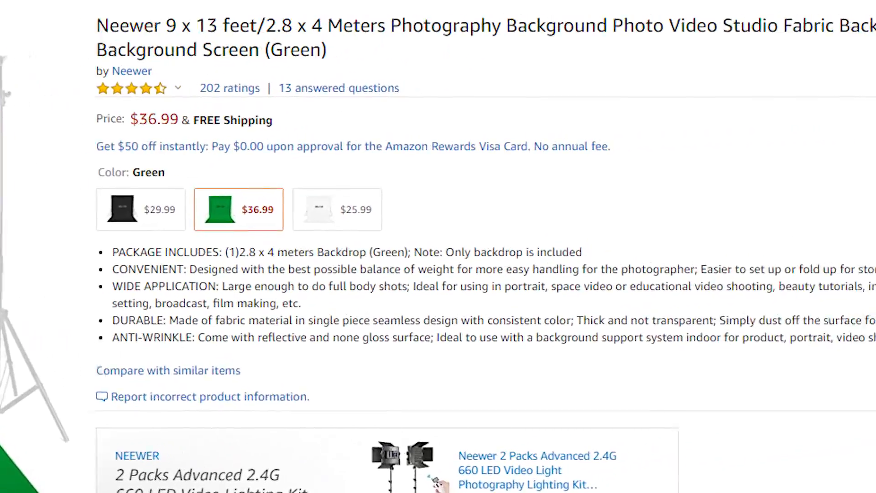
View the Neewer two-pack LED video light listing, then return to the Brio Camera source's options
left_click(536, 469)
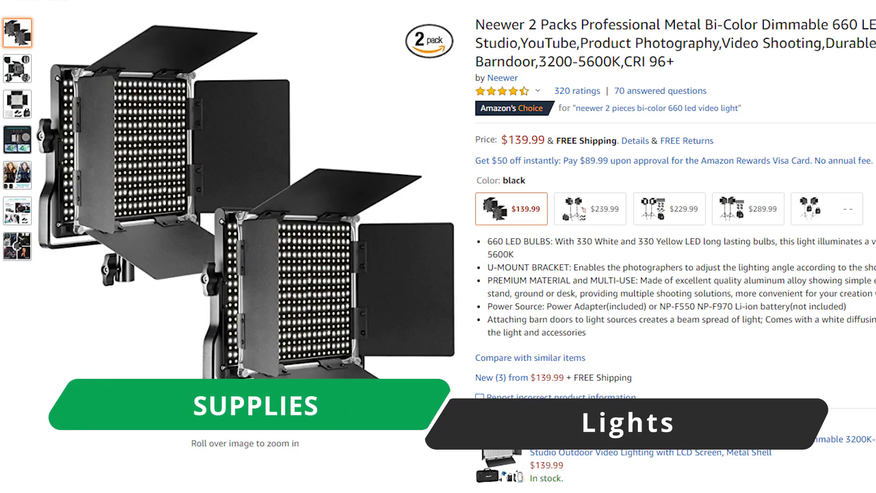
scroll("down", 3)
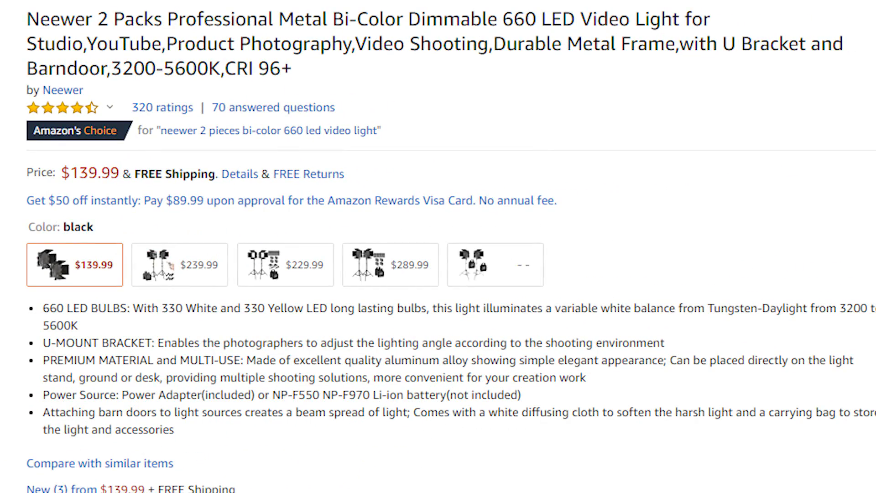
right_click(227, 381)
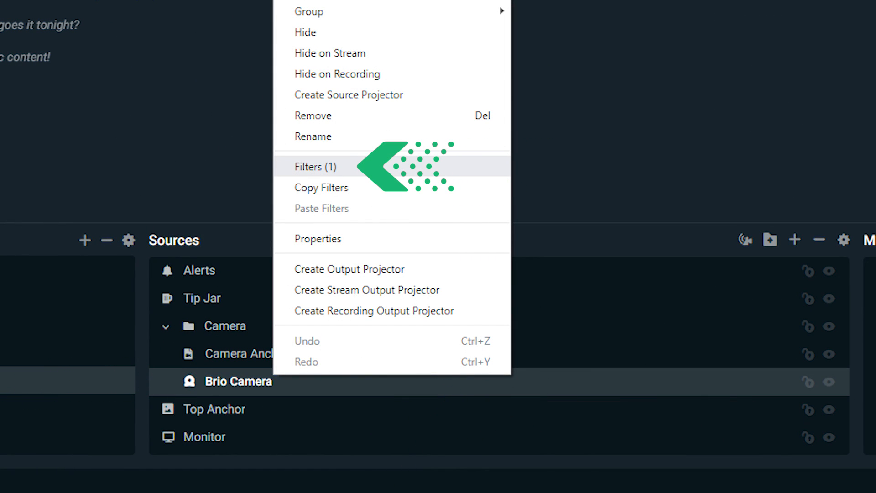
Add a Chroma Key filter to the Brio Camera source, keying out the green backdrop
left_click(315, 166)
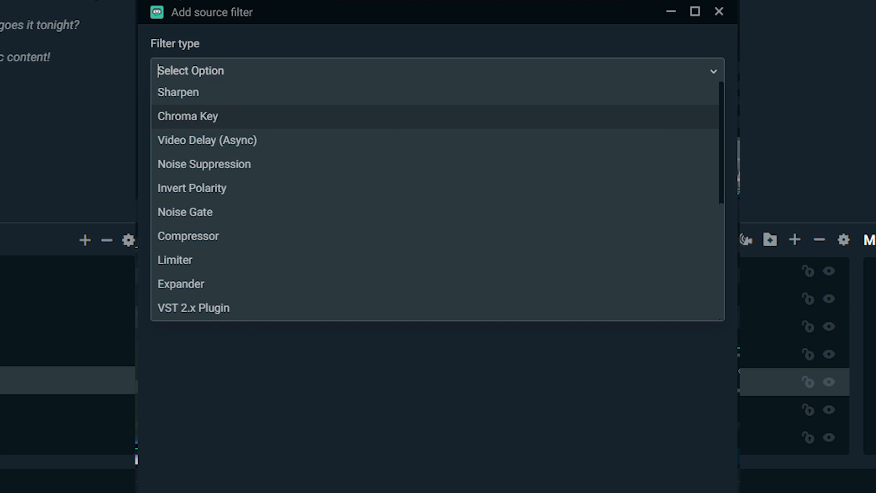
left_click(188, 116)
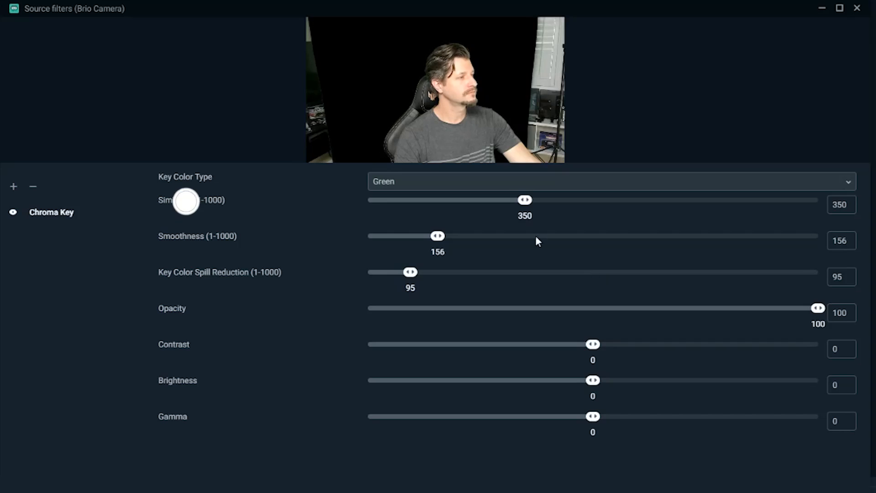
mouse_move(526, 200)
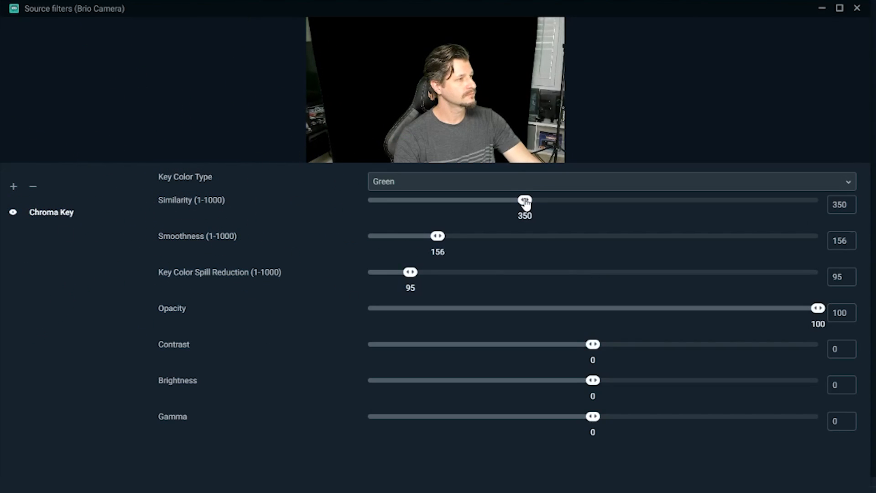
Sweep similarity from around 153 (green returns) to 793 (image vanishes), then settle it at 350
left_click_drag(524, 200, 483, 200)
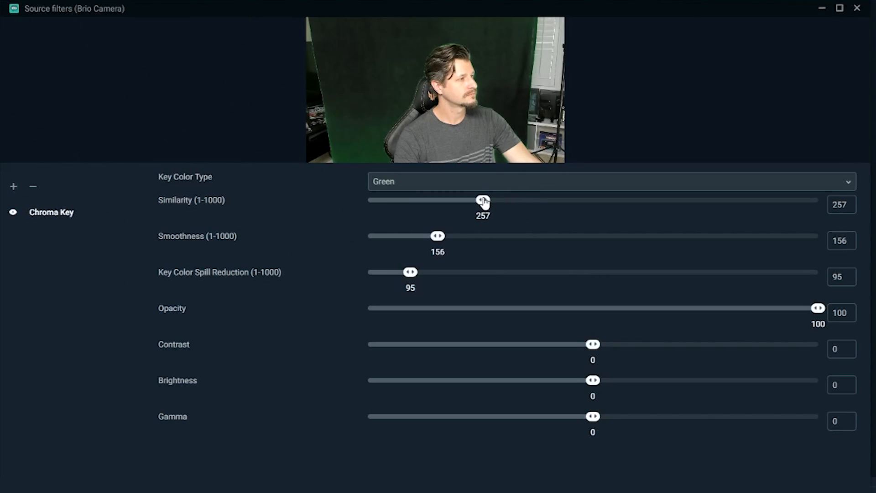
left_click_drag(482, 199, 429, 200)
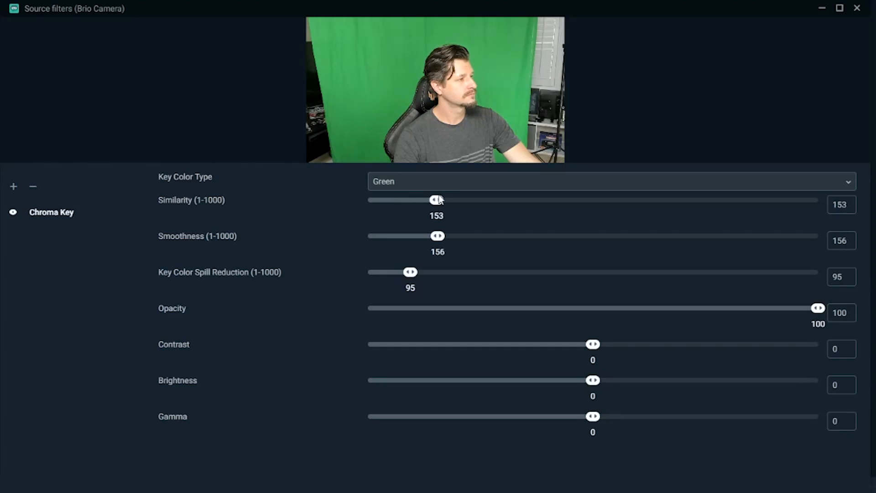
left_click_drag(437, 200, 556, 200)
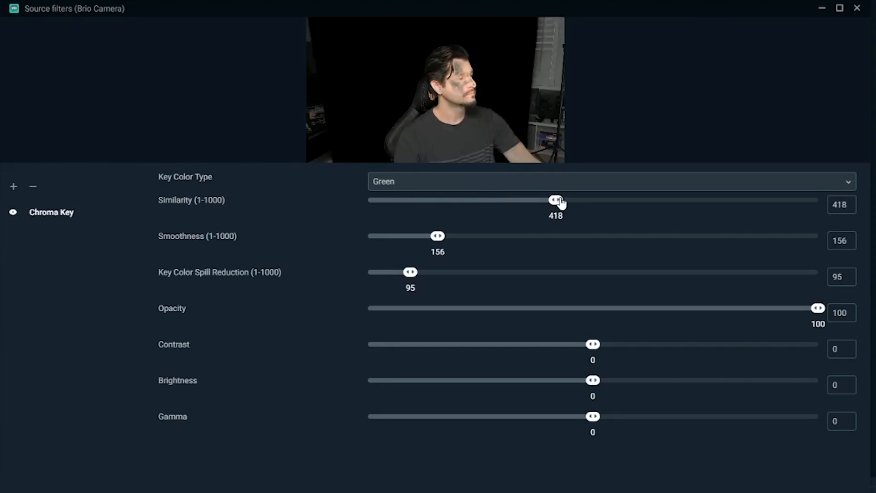
left_click_drag(556, 200, 724, 200)
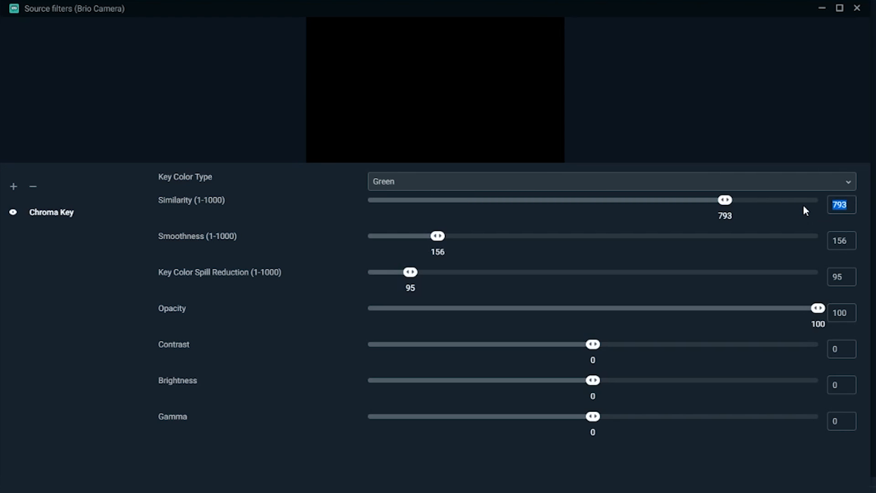
left_click_drag(725, 199, 523, 199)
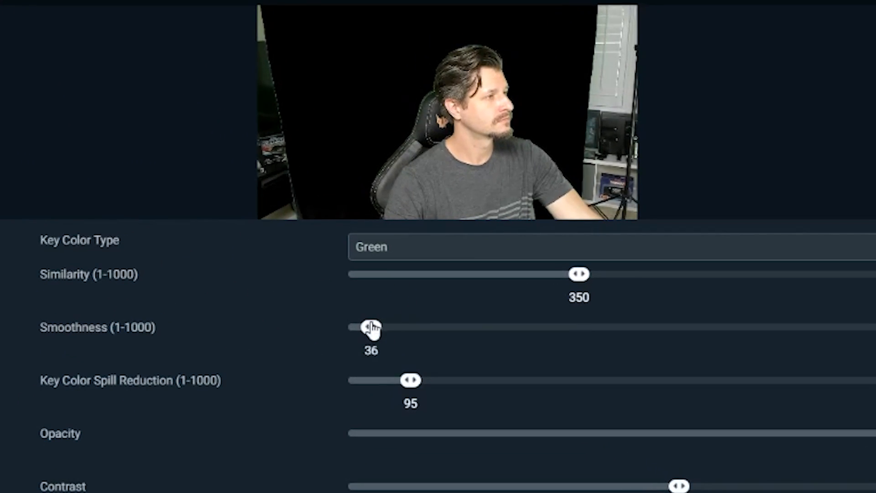
Test smoothness at its minimum and maximum, then set it to 150
left_click_drag(371, 327, 348, 327)
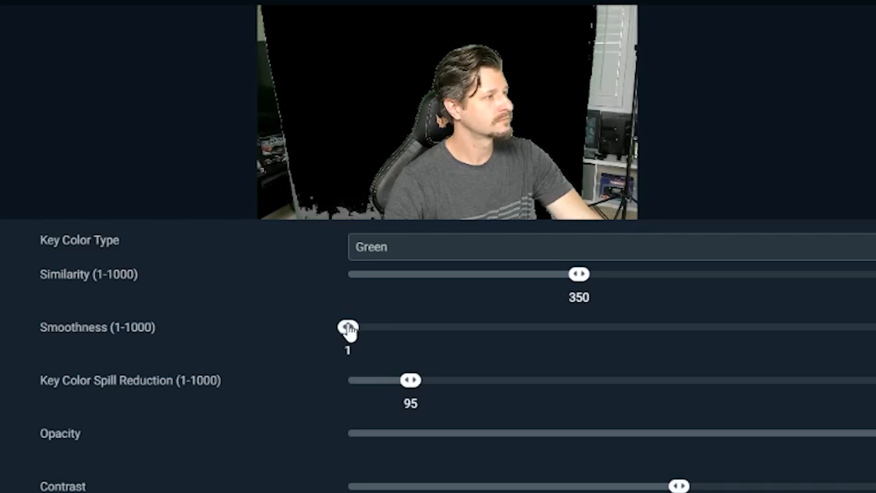
left_click_drag(348, 327, 528, 327)
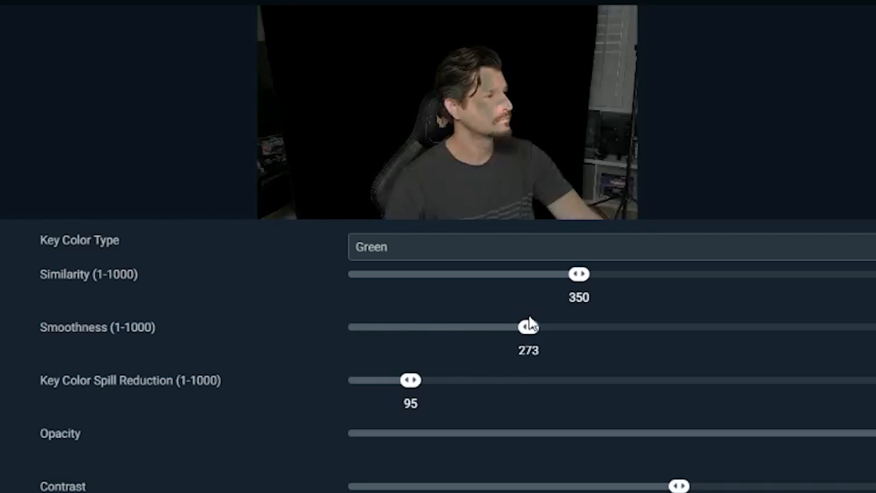
left_click_drag(529, 327, 875, 326)
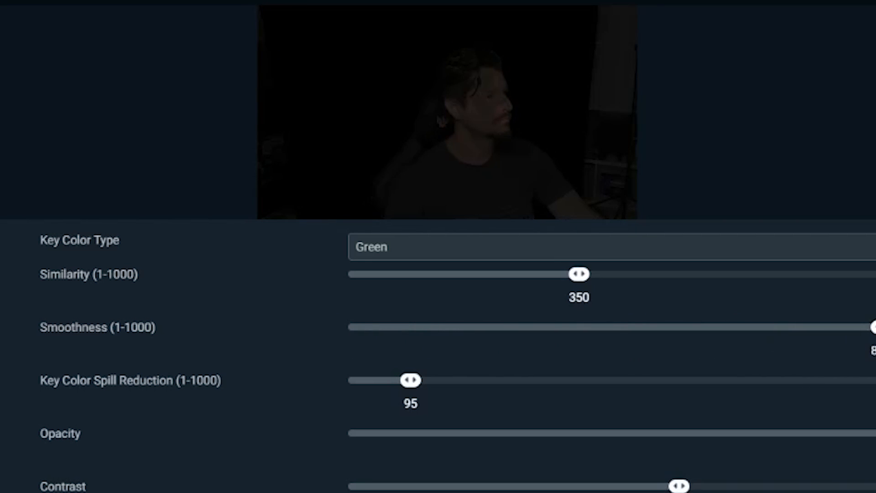
left_click_drag(871, 327, 467, 326)
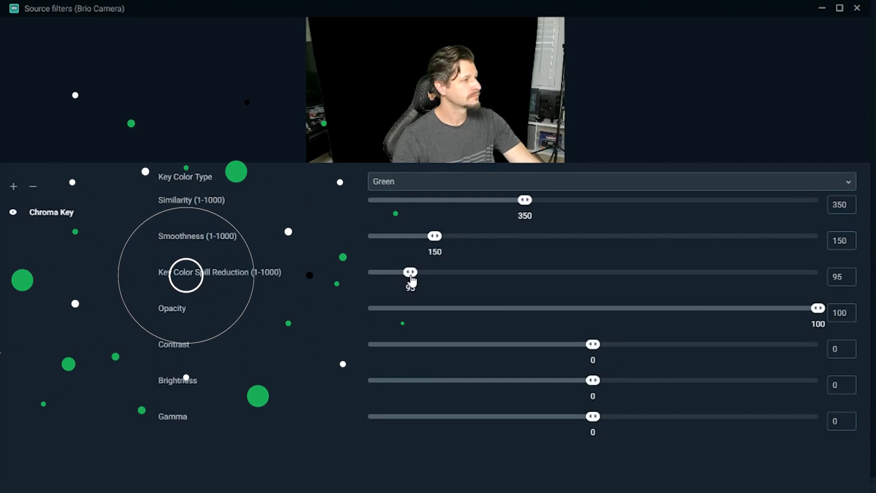
Test key colour spill reduction at 14 and 932, then set it to 100
left_click_drag(411, 272, 374, 272)
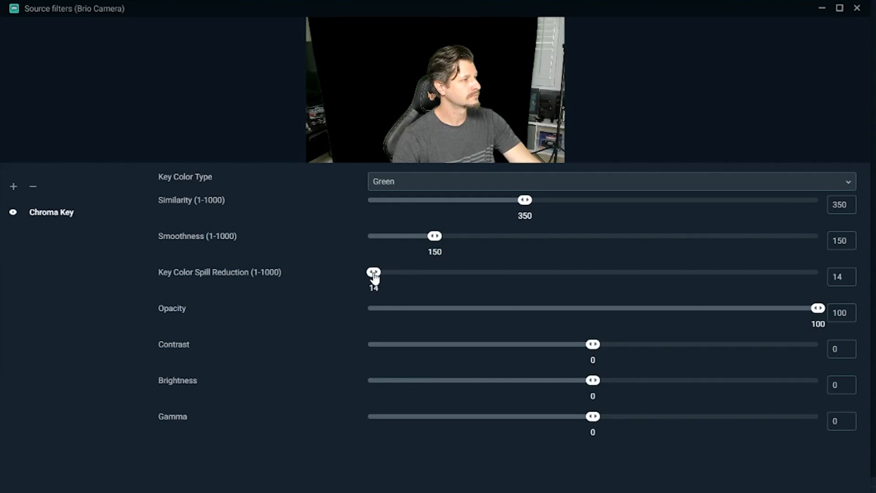
left_click_drag(373, 272, 787, 272)
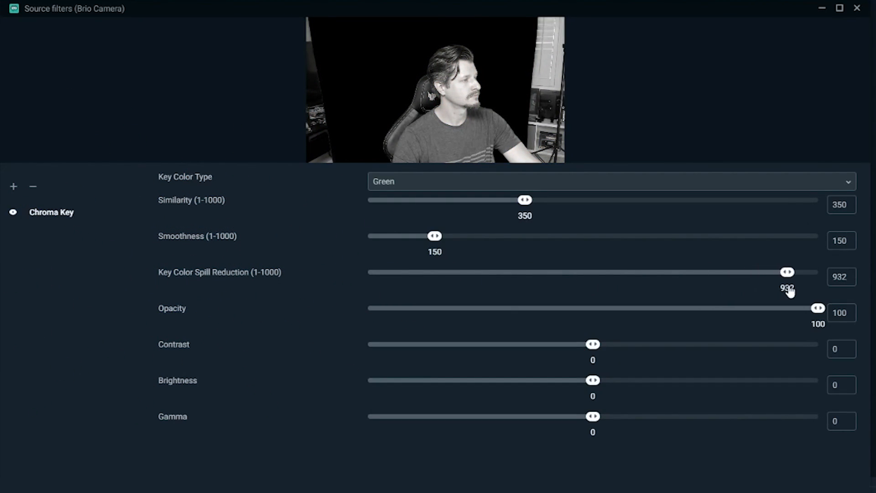
left_click_drag(787, 272, 440, 272)
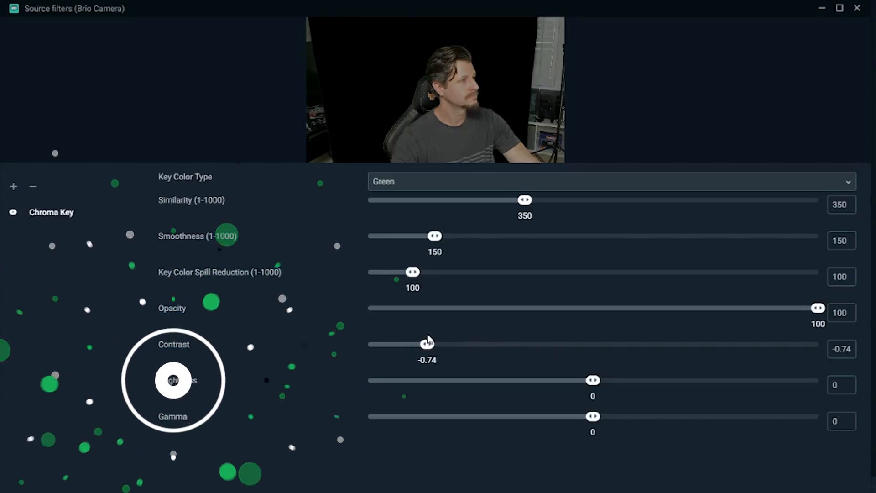
Try contrast at 0.81 and brightness from dark to 0.91, returning both to 0
left_click_drag(427, 344, 777, 344)
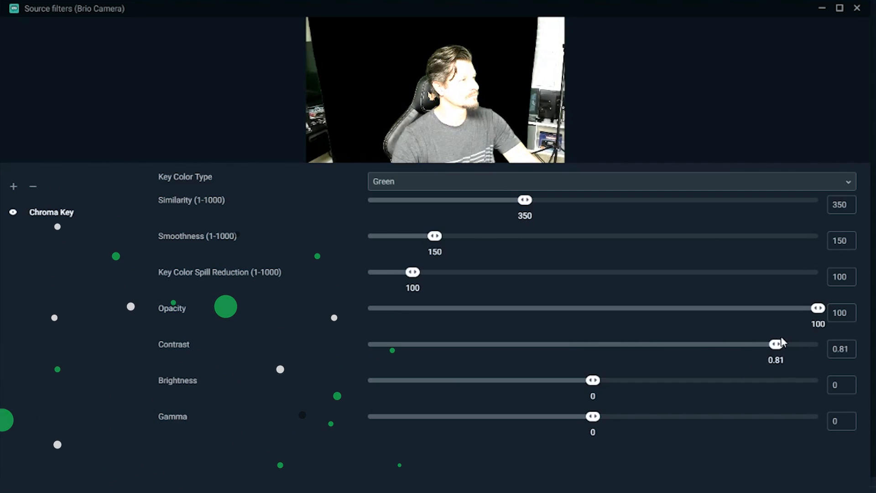
left_click_drag(774, 344, 787, 344)
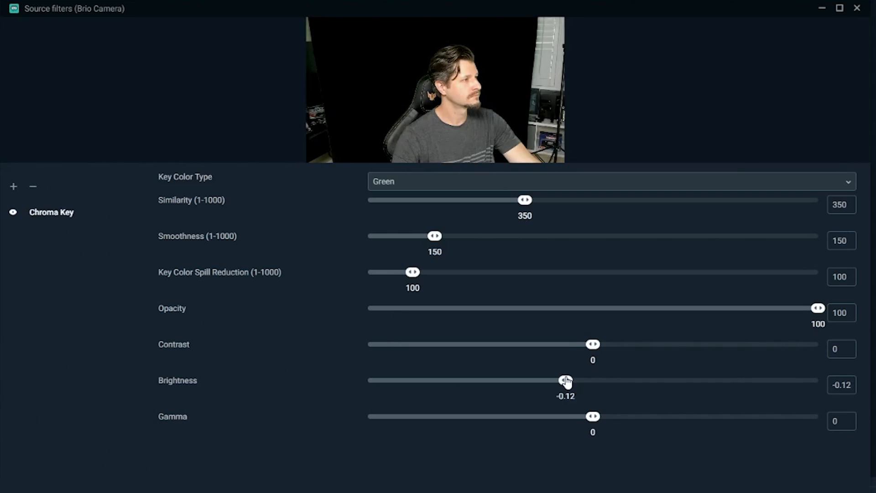
left_click_drag(566, 380, 408, 380)
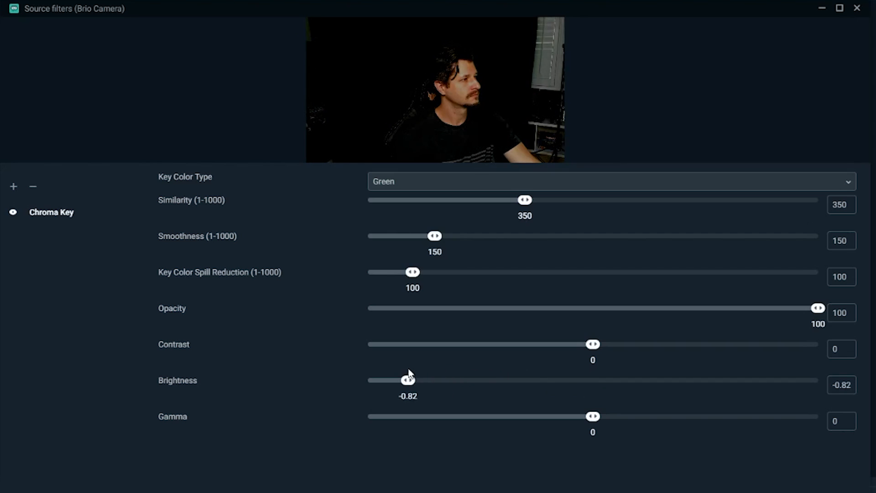
left_click_drag(407, 380, 798, 380)
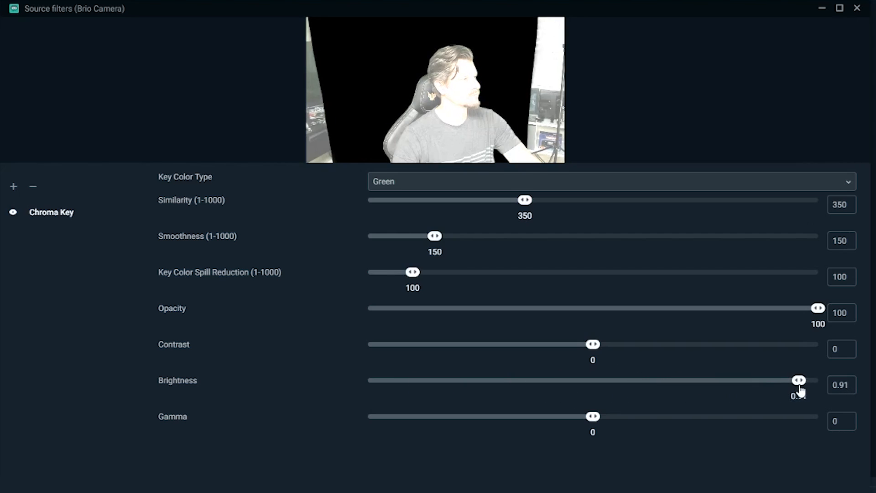
left_click_drag(800, 380, 781, 380)
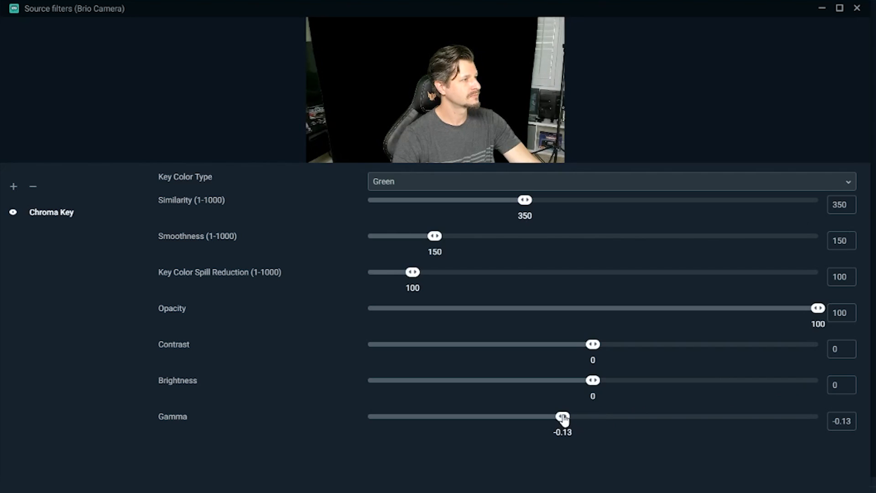
Try low and high gamma values, then reset gamma to 0
left_click_drag(561, 416, 436, 416)
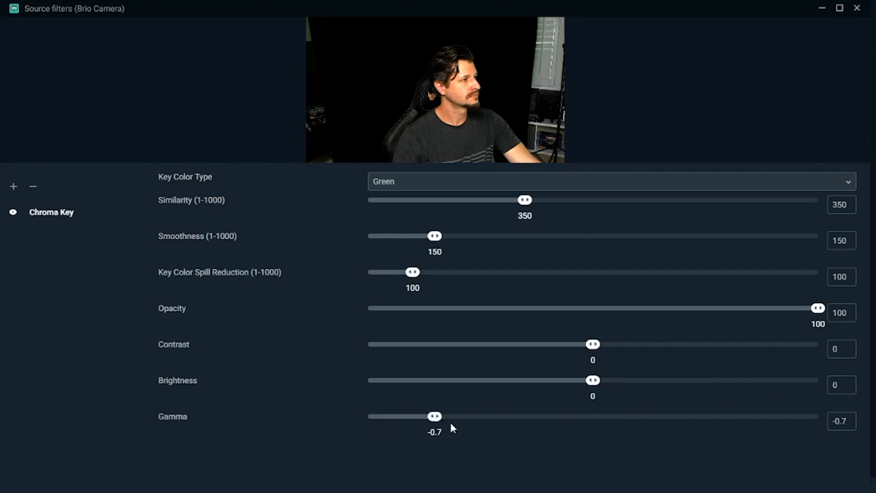
left_click_drag(436, 416, 801, 417)
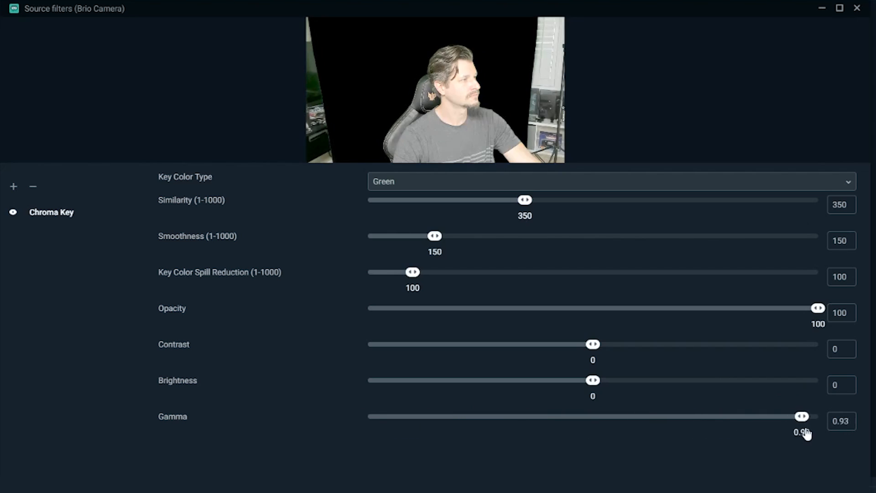
left_click_drag(802, 416, 664, 417)
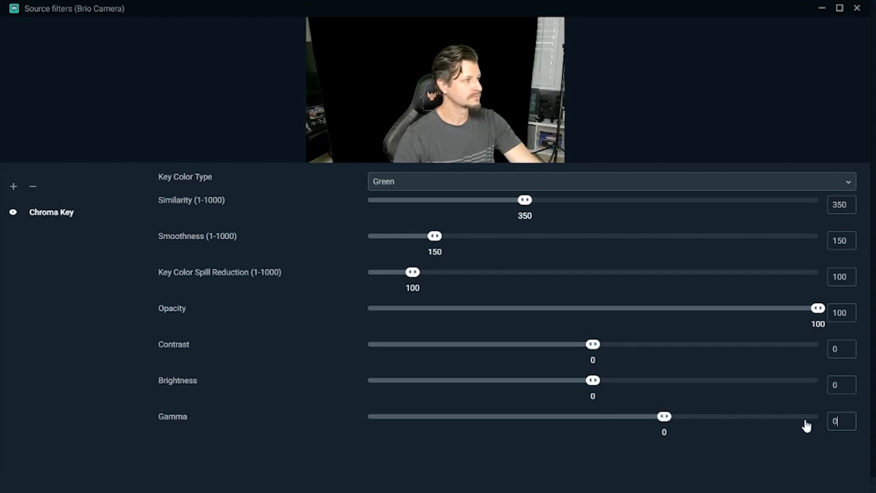